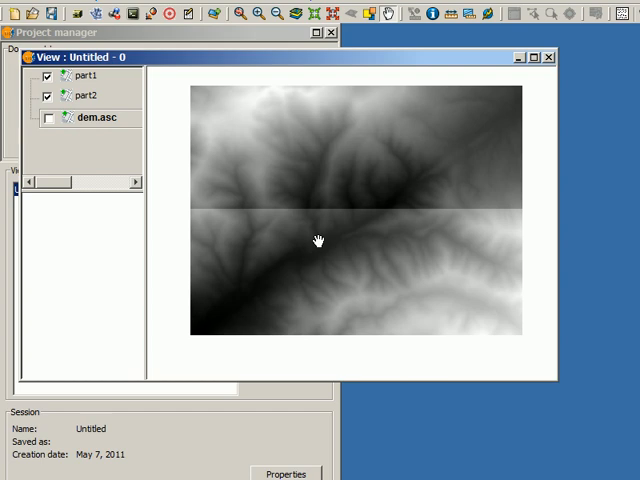
mouse_move(256, 168)
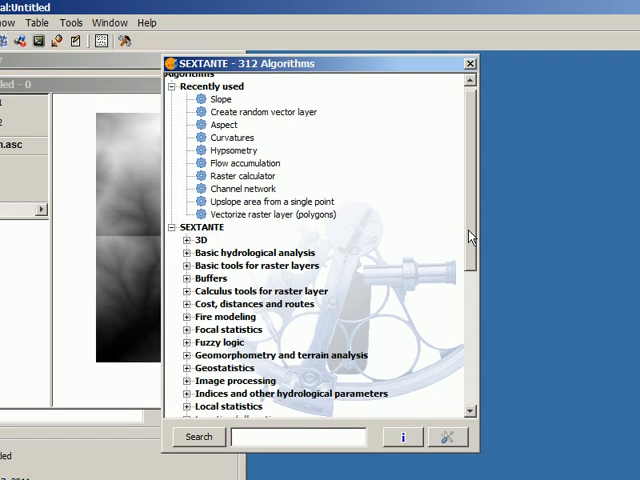
Launch Merge grids from the SEXTANTE basic tools for raster layers.
scroll("down", 3)
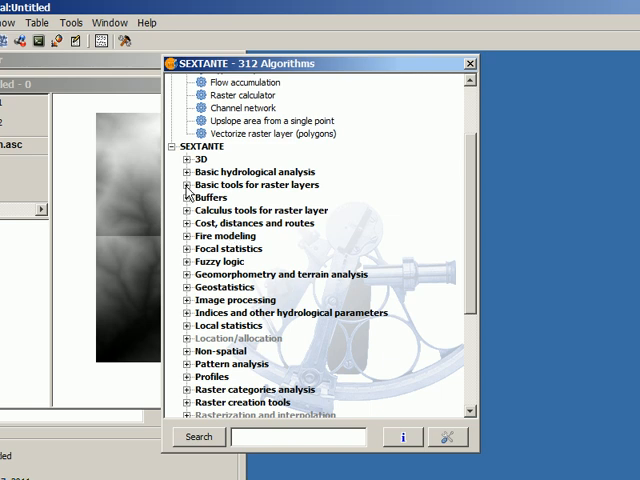
left_click(188, 184)
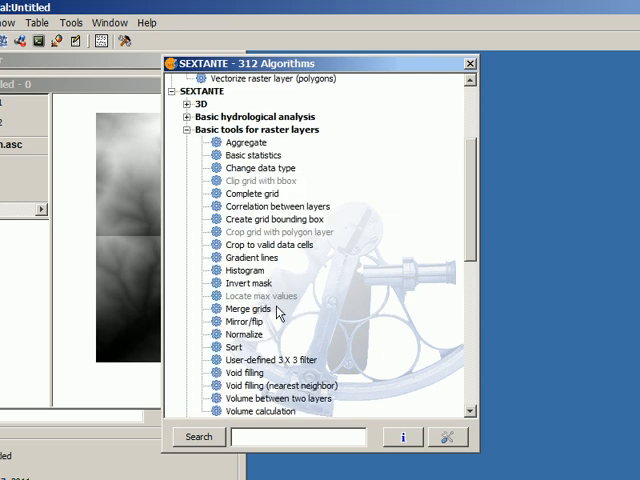
double_click(252, 324)
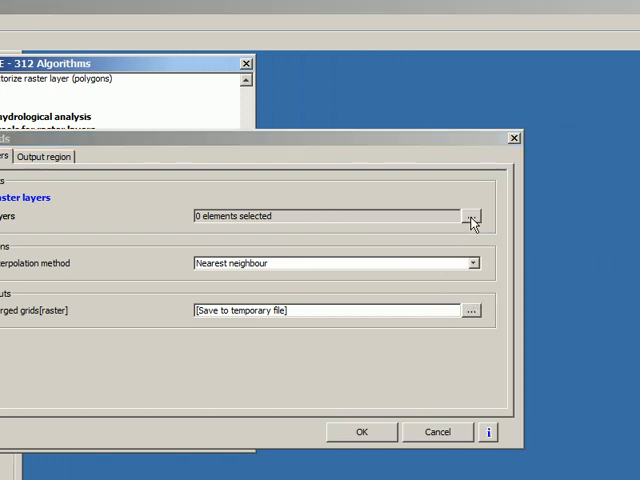
Choose part1 and part2 as merge inputs with B-spline interpolation, then show Output region.
left_click(472, 216)
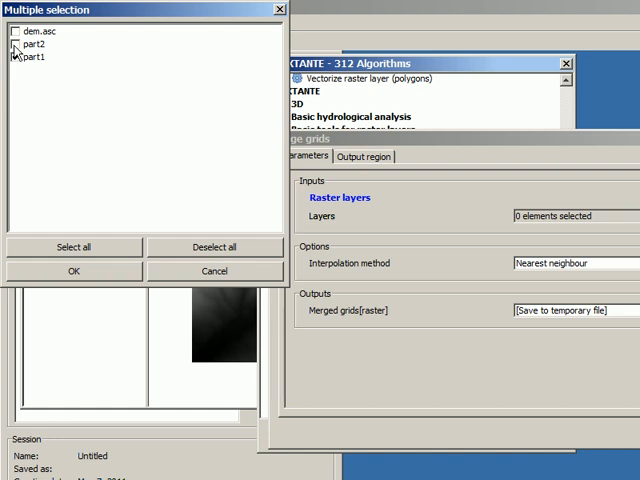
left_click(72, 272)
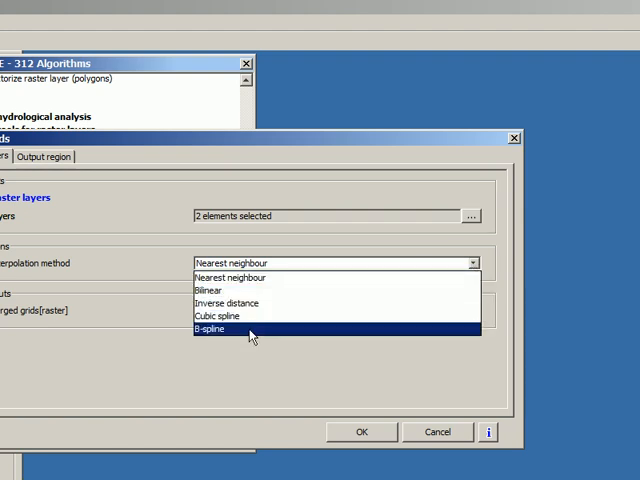
left_click(210, 328)
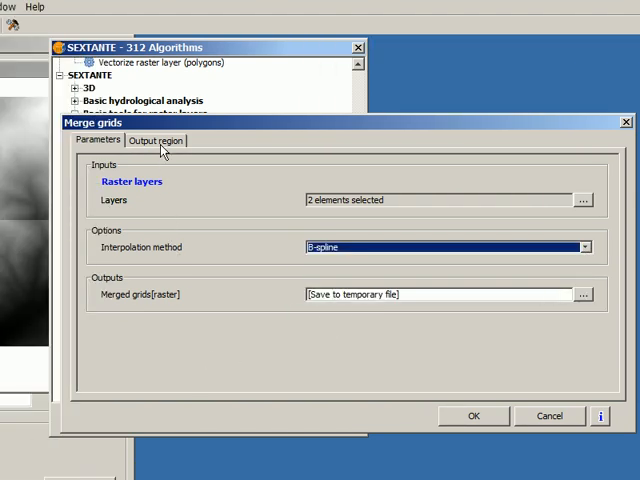
left_click(158, 140)
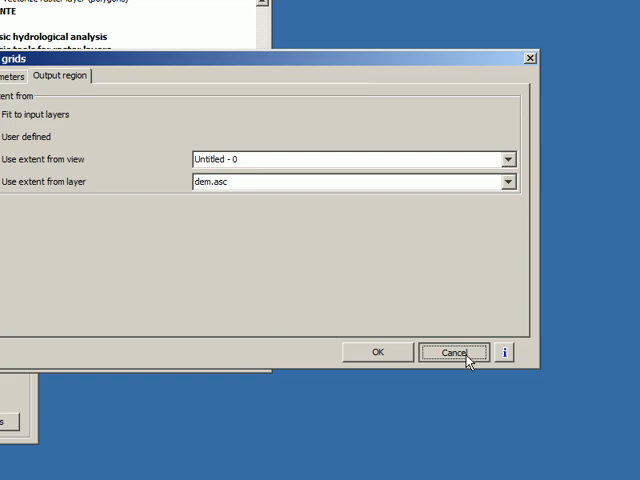
left_click(456, 352)
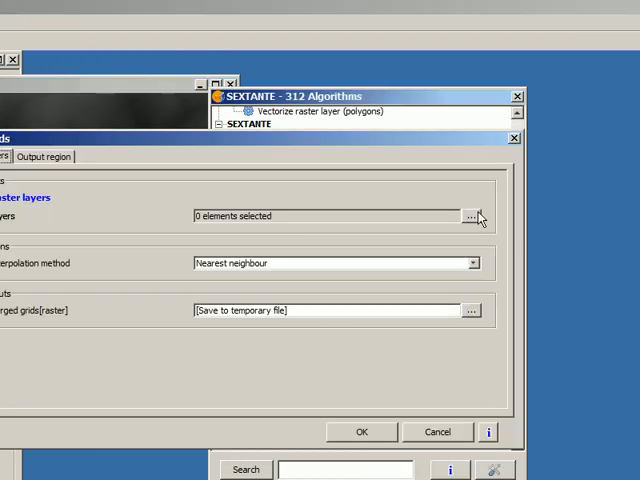
Merge part1 and part2 using the view extent and cell size 25, and run it.
left_click(472, 216)
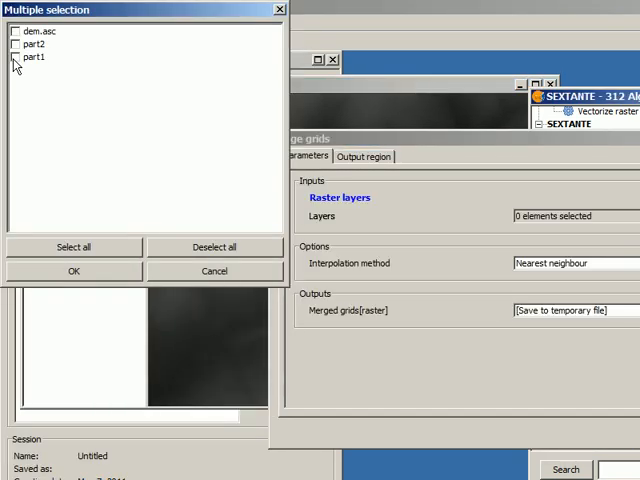
left_click(72, 272)
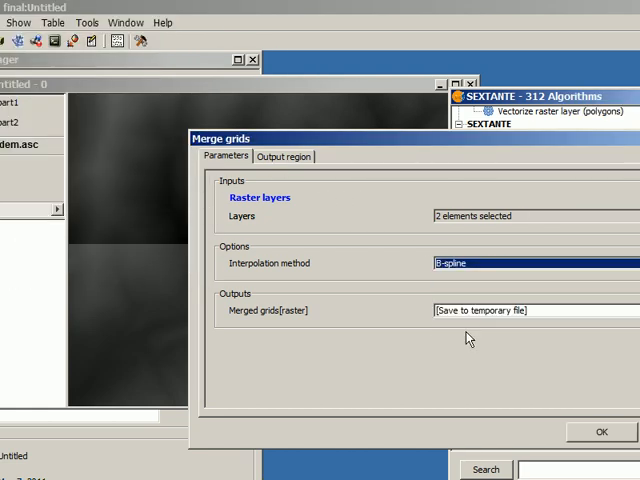
left_click(284, 156)
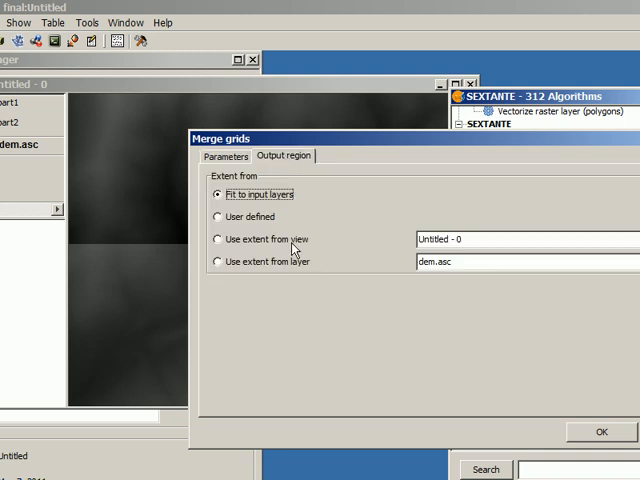
left_click(216, 238)
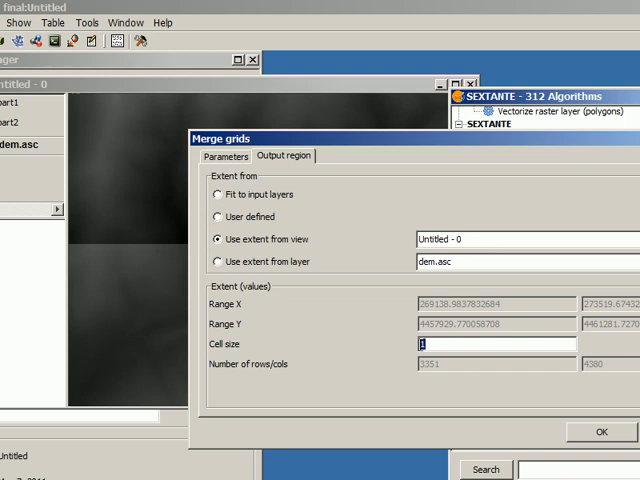
type("25")
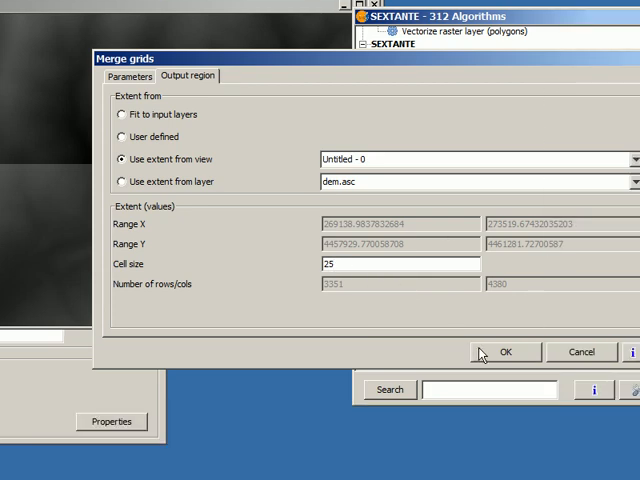
left_click(504, 352)
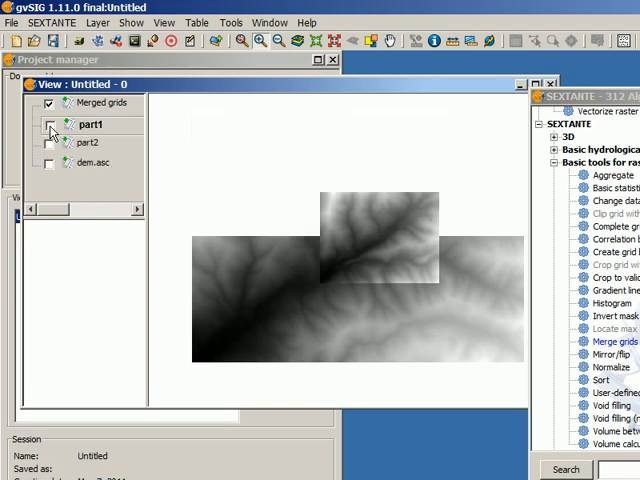
Hide the original part1 strip so only Merged grids is displayed.
left_click(48, 126)
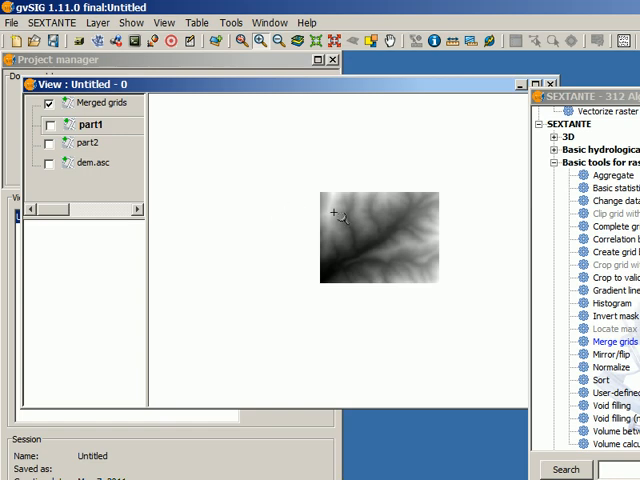